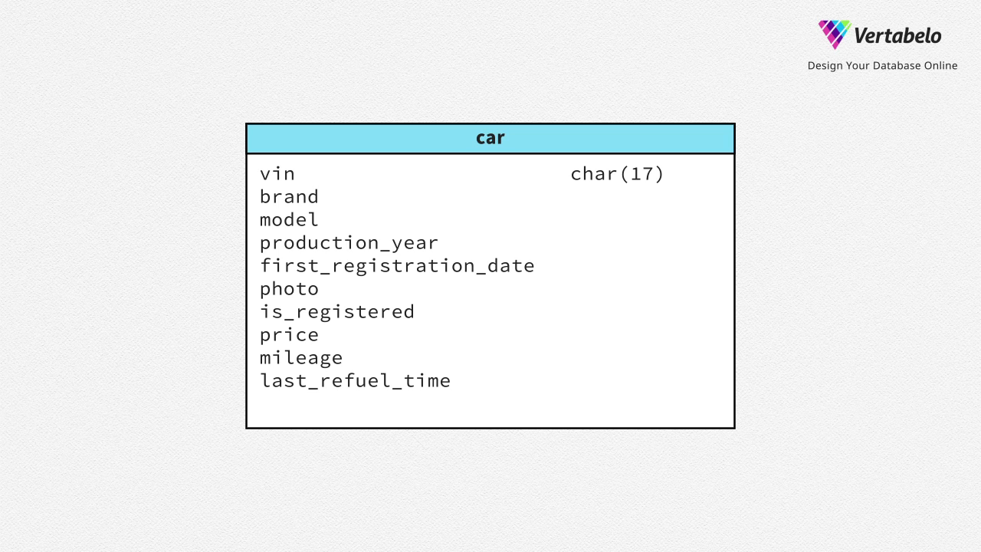
type("varchar(50)")
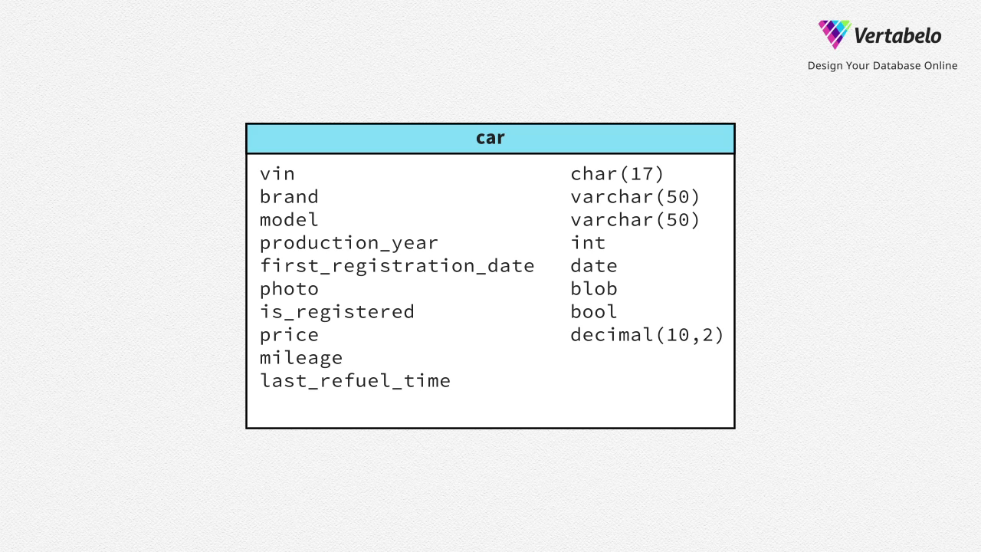
type("float")
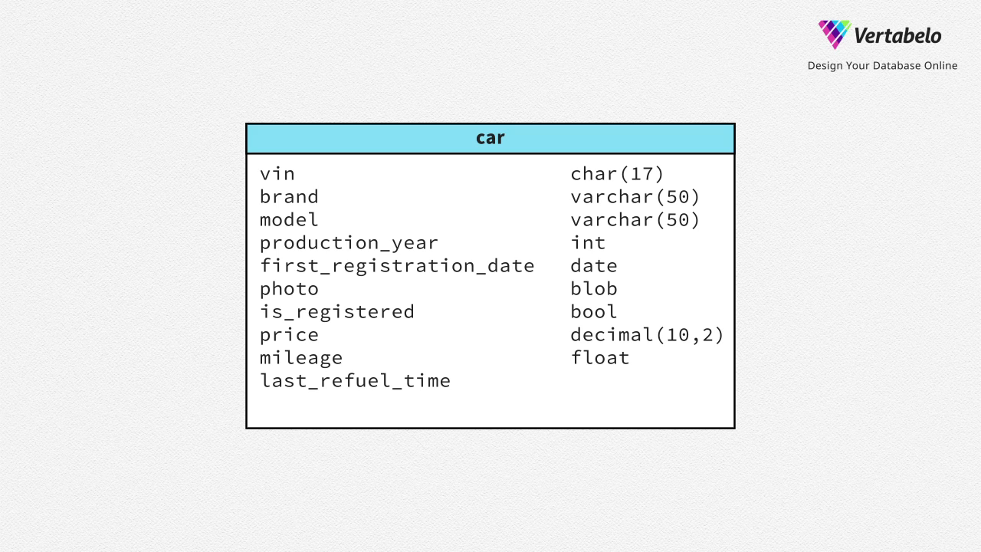